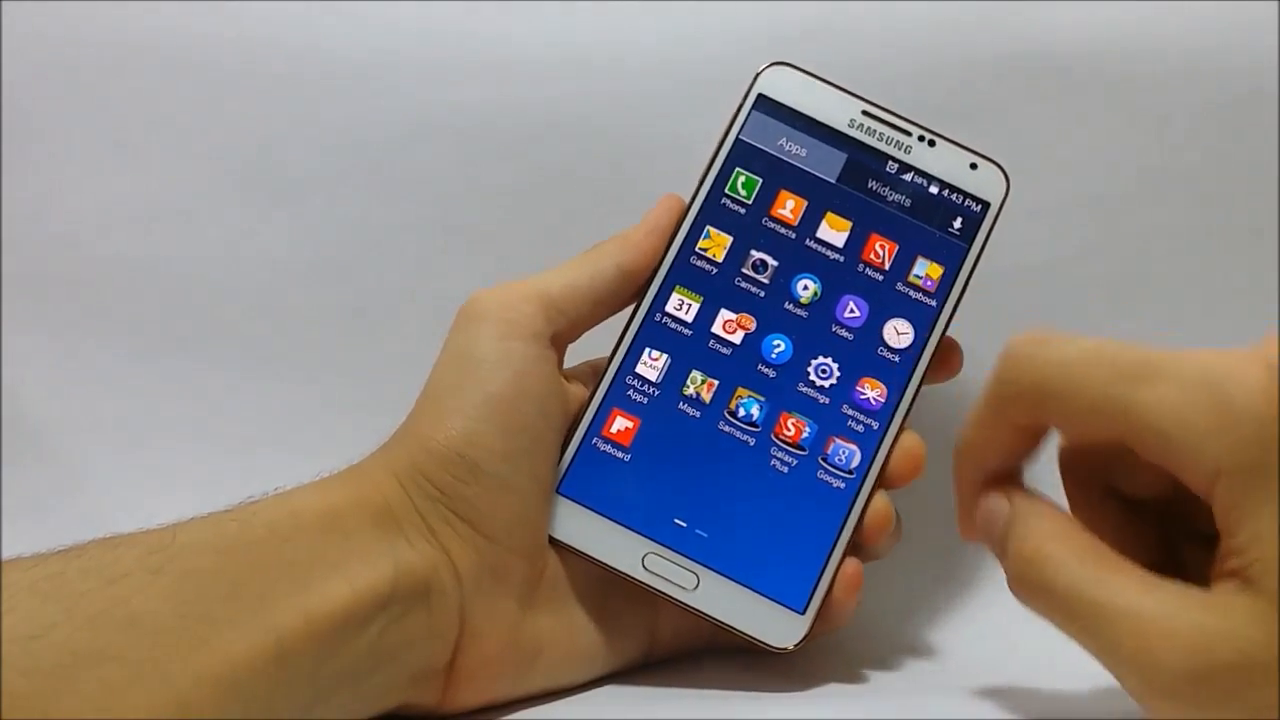
Browse the Galaxy Note 3 app drawer and swipe to the next page of installed apps.
left_click(820, 370)
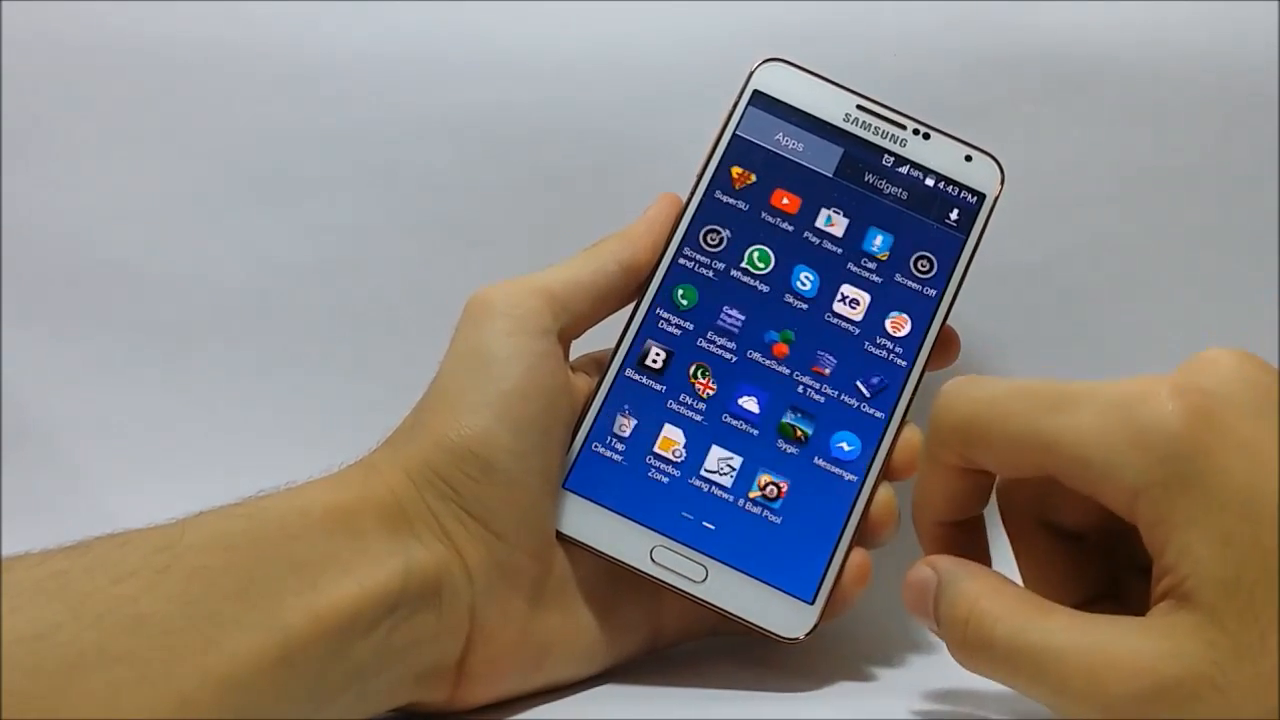
scroll("left", 3)
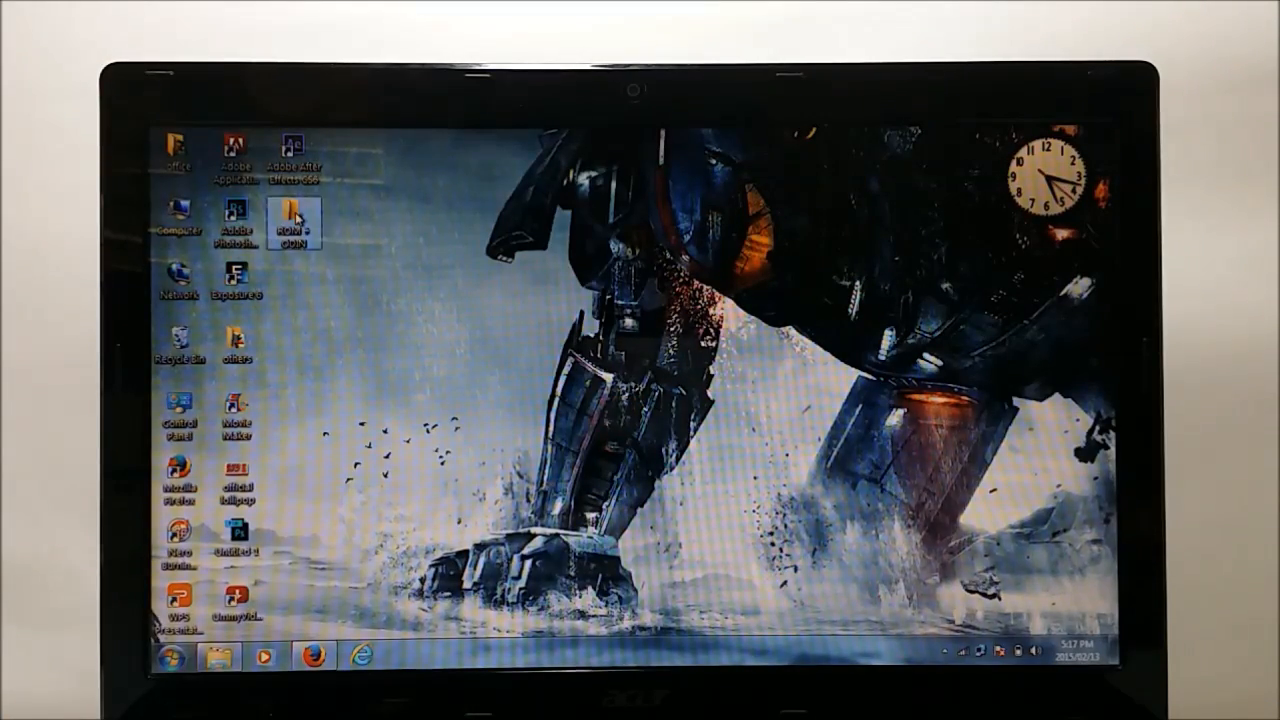
Open the 'ROM + ODIN' desktop folder listing the Odin307 folder and firmware files.
double_click(294, 220)
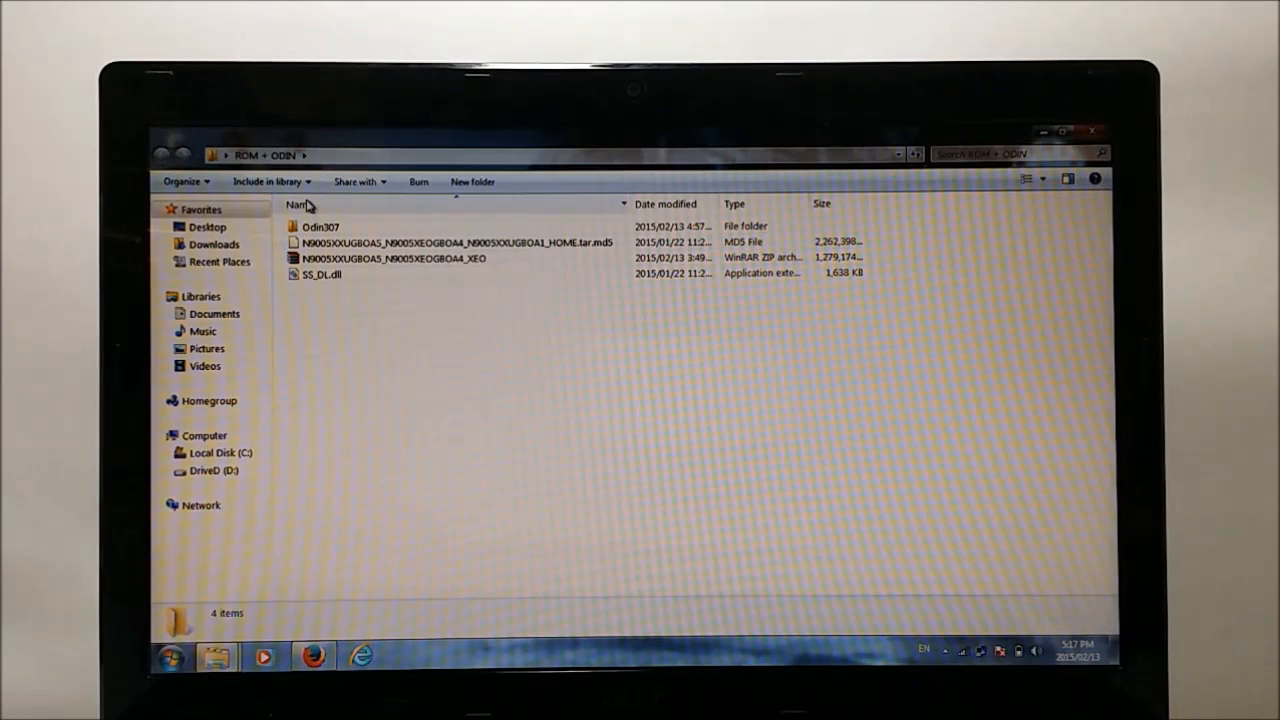
mouse_move(344, 258)
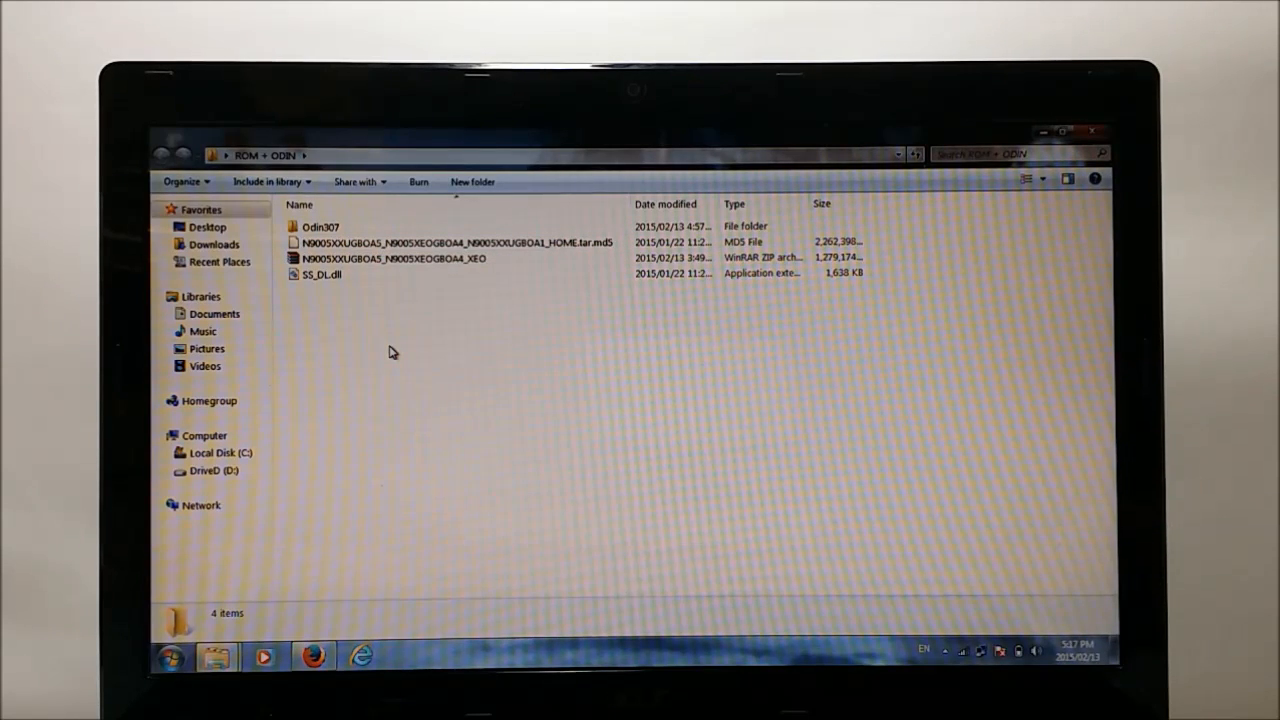
mouse_move(414, 312)
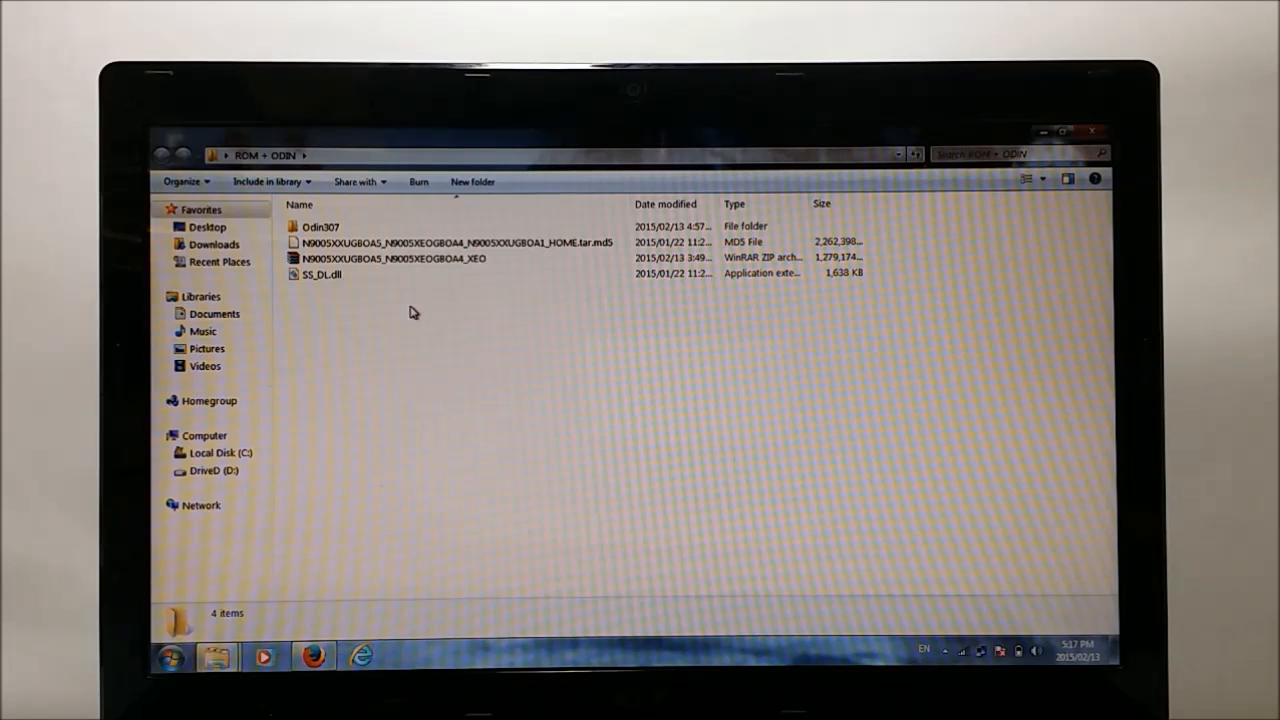
mouse_move(476, 264)
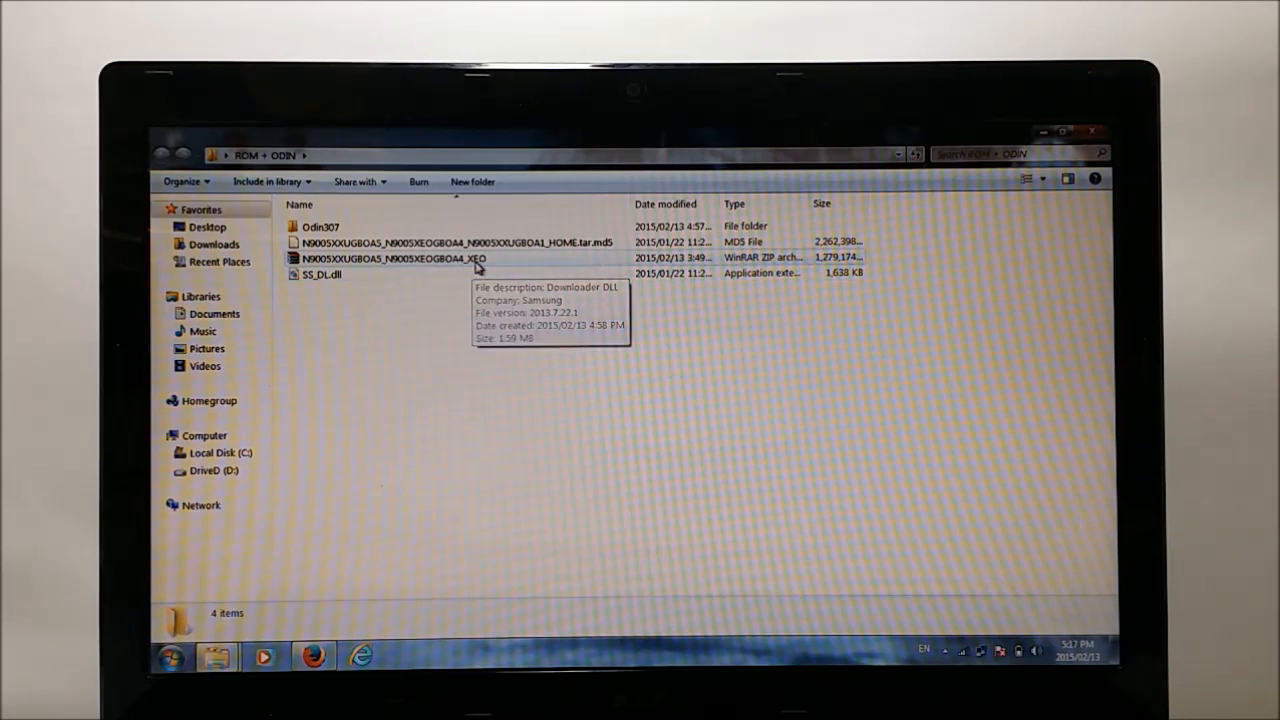